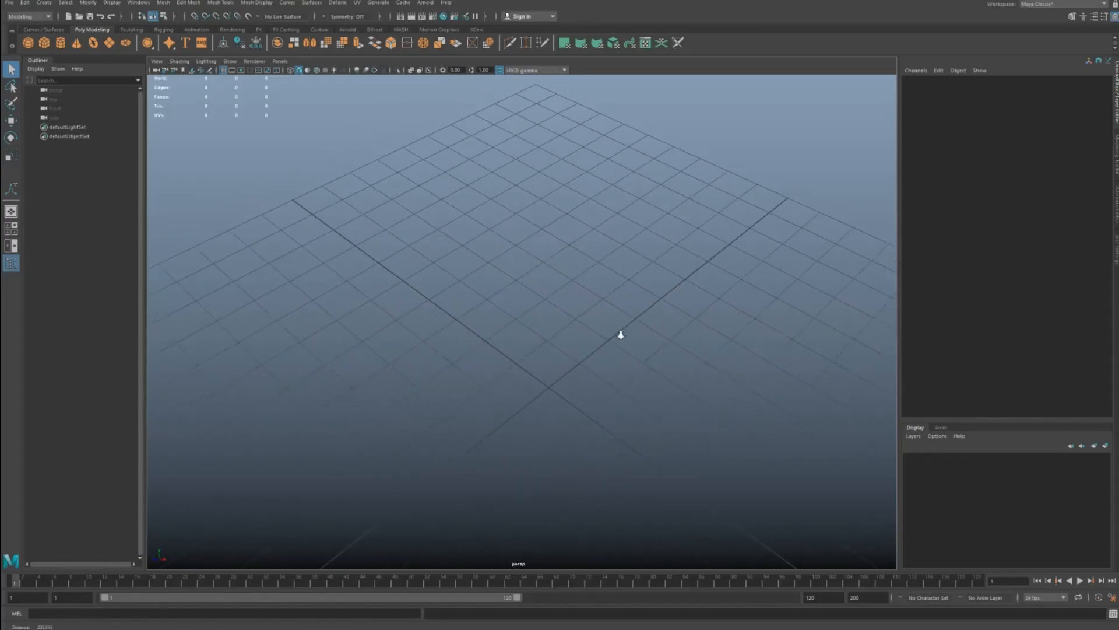
Add a subdivided polygon cube to the empty scene
left_click(26, 42)
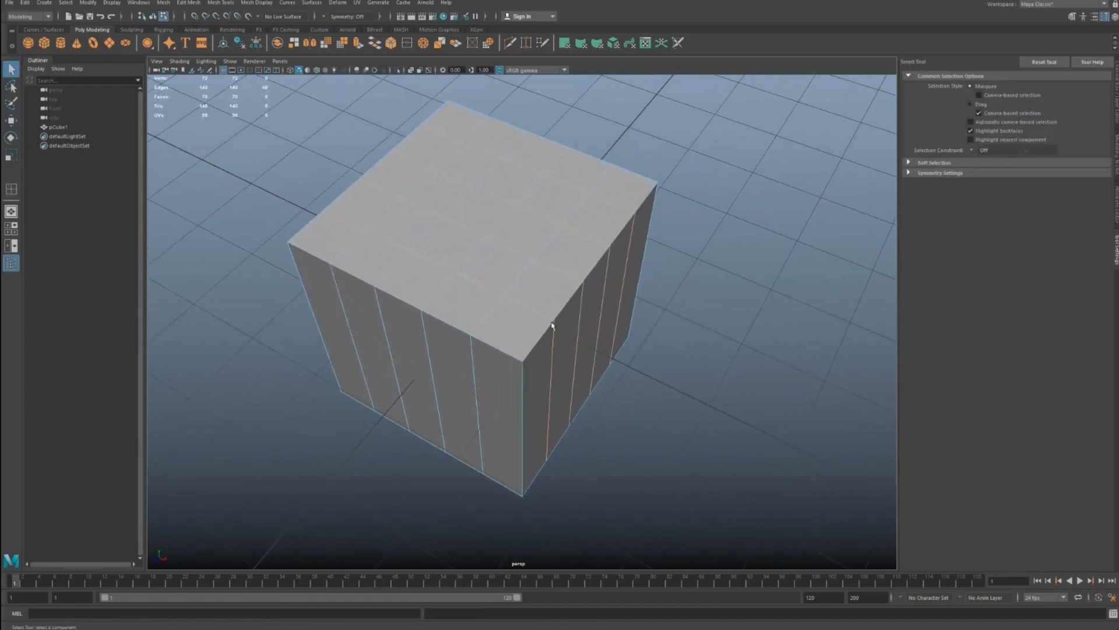
Select an edge on the cube's top and orbit the view around it
left_click(499, 293)
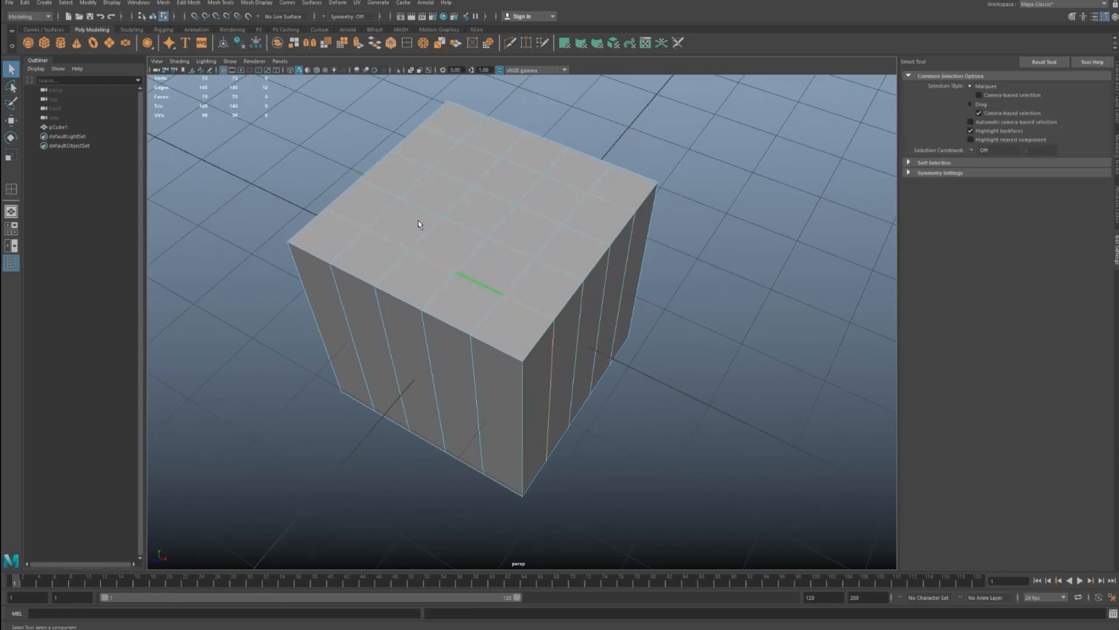
left_click_drag(419, 224, 381, 177)
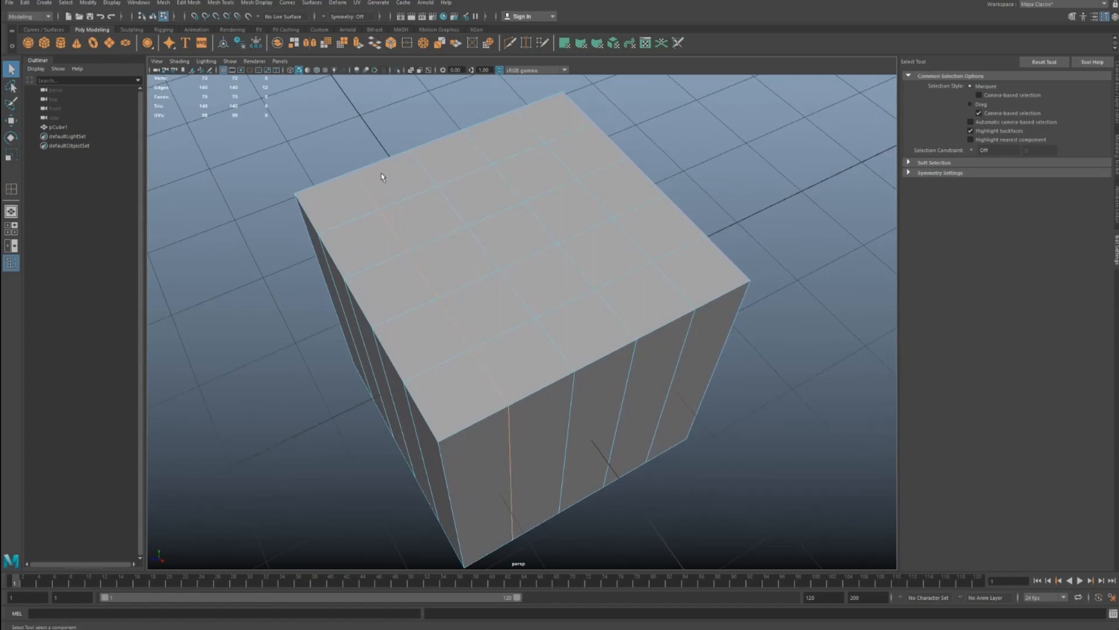
left_click(561, 261)
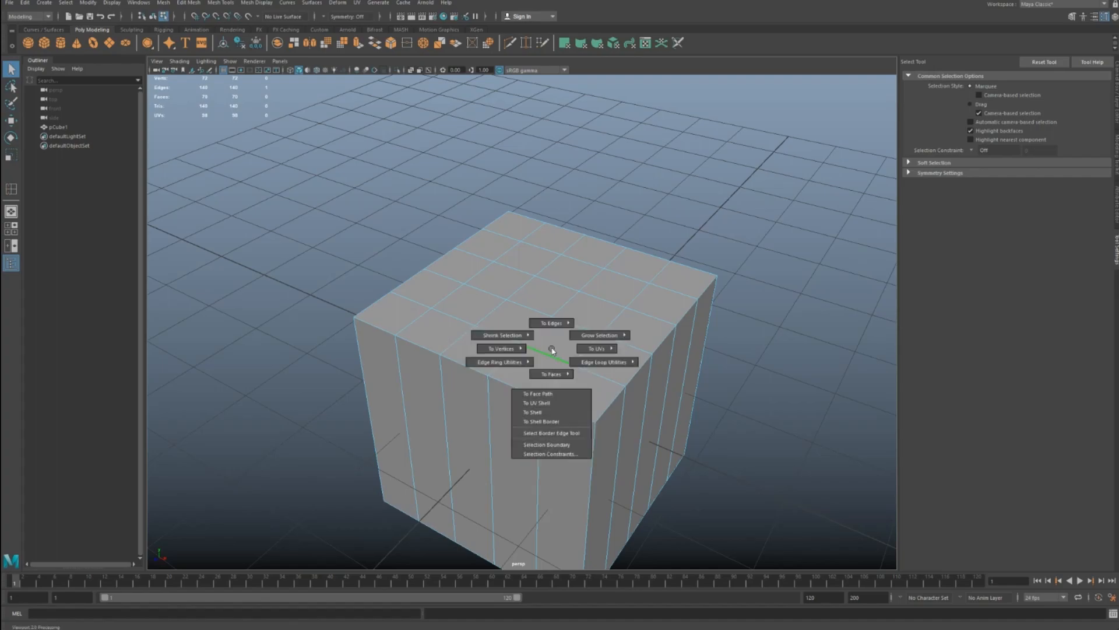
mouse_move(603, 362)
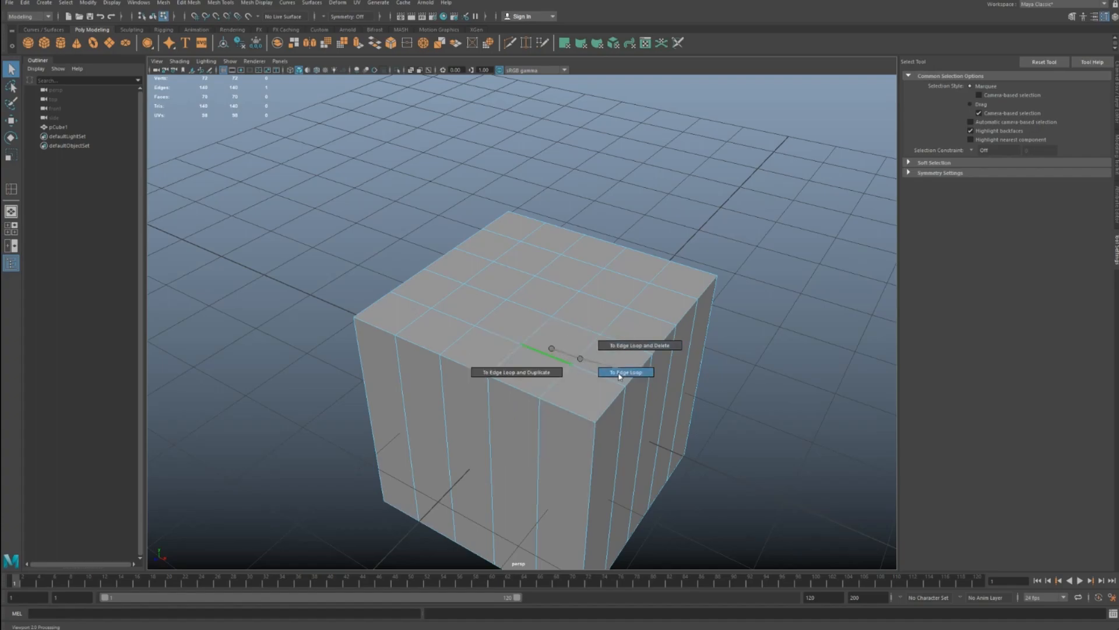
mouse_move(575, 359)
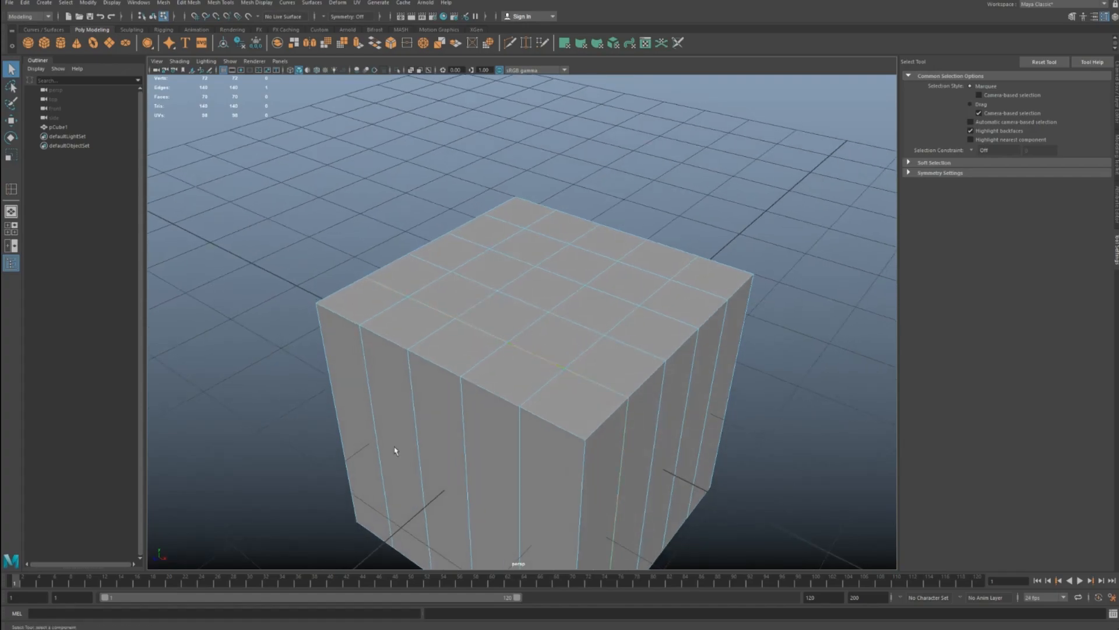
Convert the top edge to its edge loop via the marking menu's To Edge Loop
right_click(534, 321)
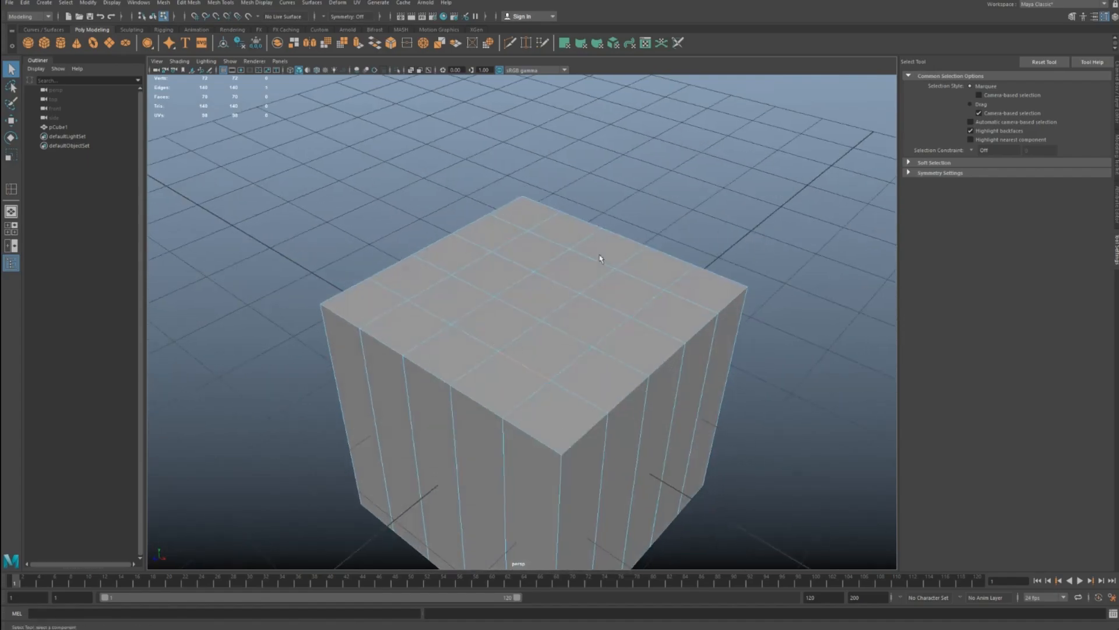
Pick a short edge on the cube's denser gridded top
left_click(571, 336)
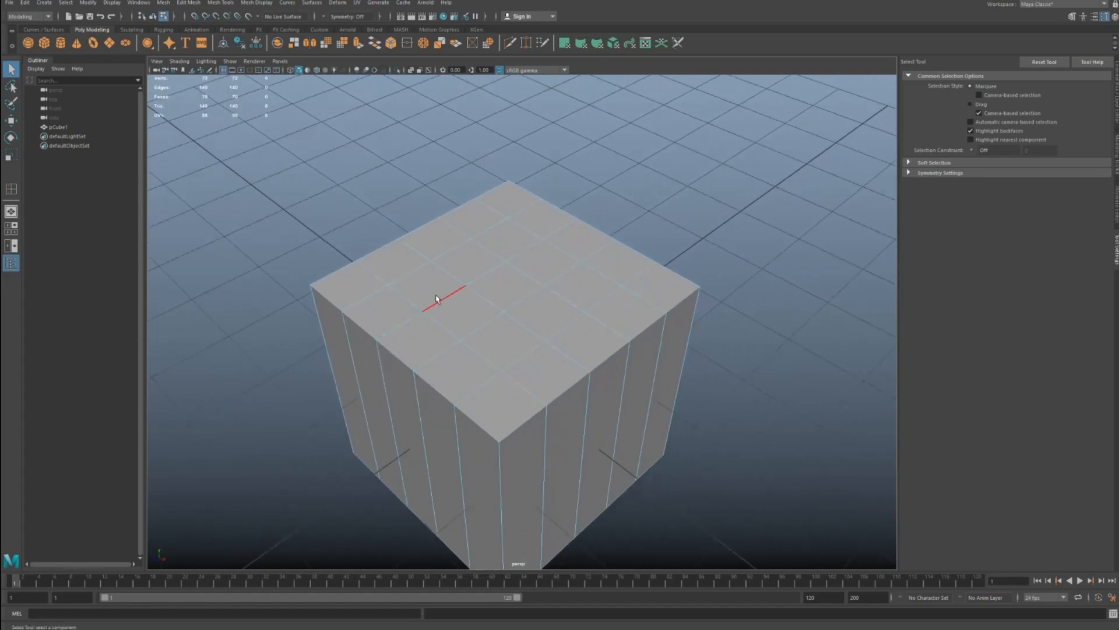
mouse_move(477, 355)
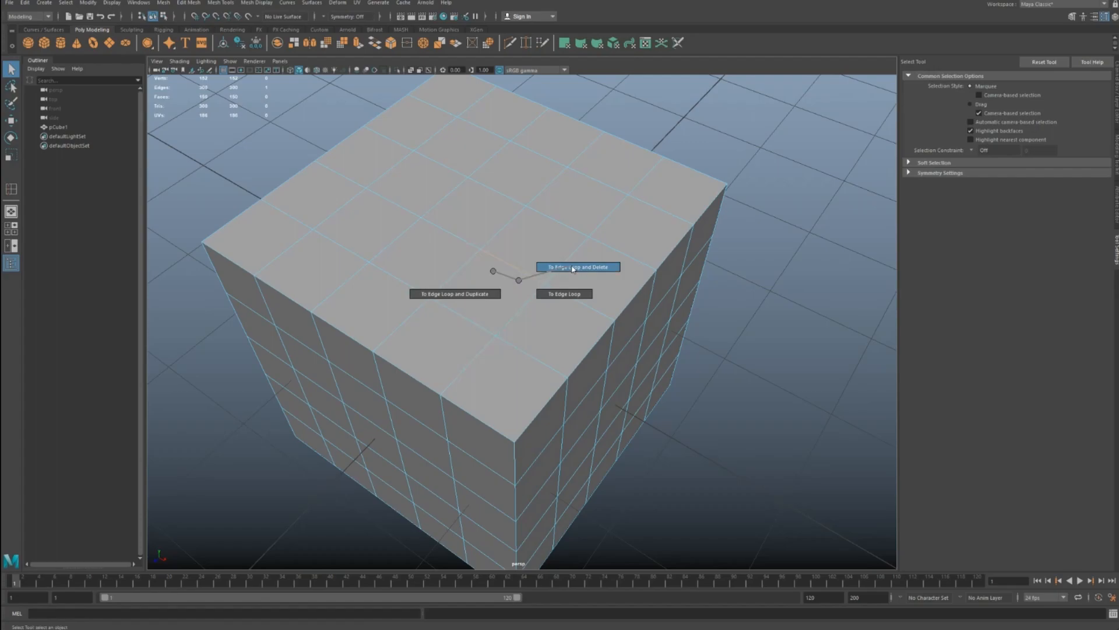
Delete the selected edge loop with To Edge Loop and Delete
left_click(578, 267)
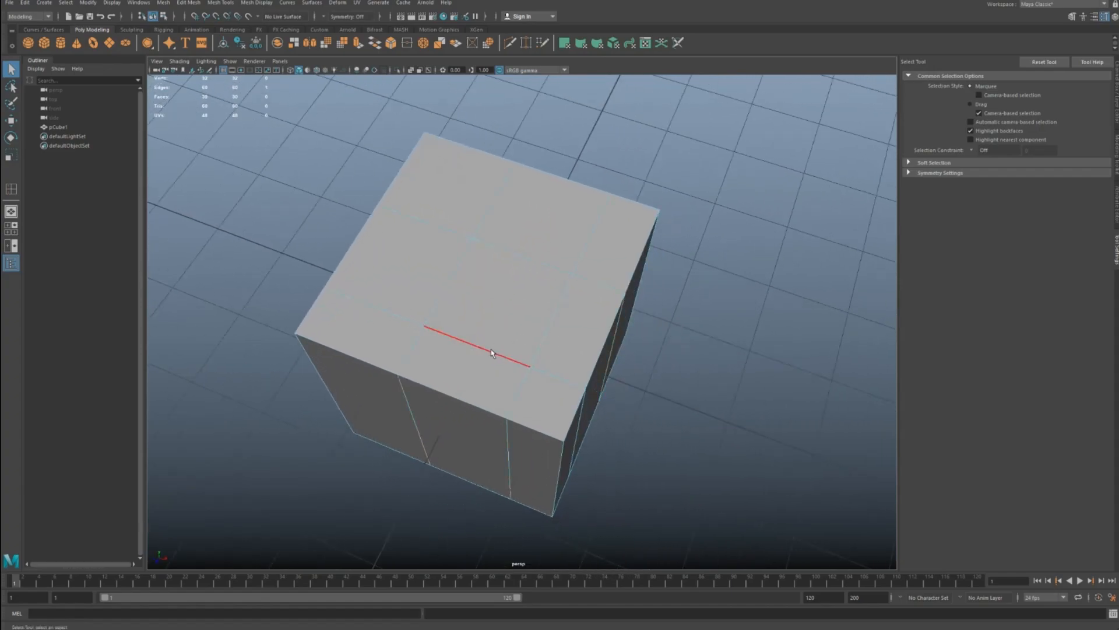
Remove another edge loop with To Edge Loop and Delete, then pick another edge
right_click(490, 352)
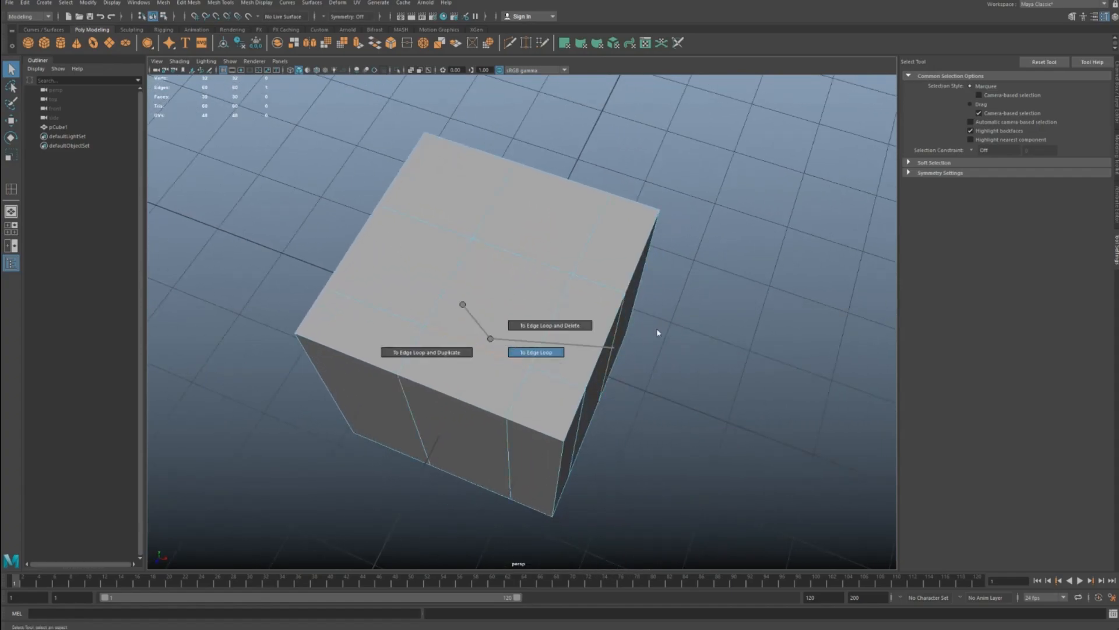
left_click(535, 352)
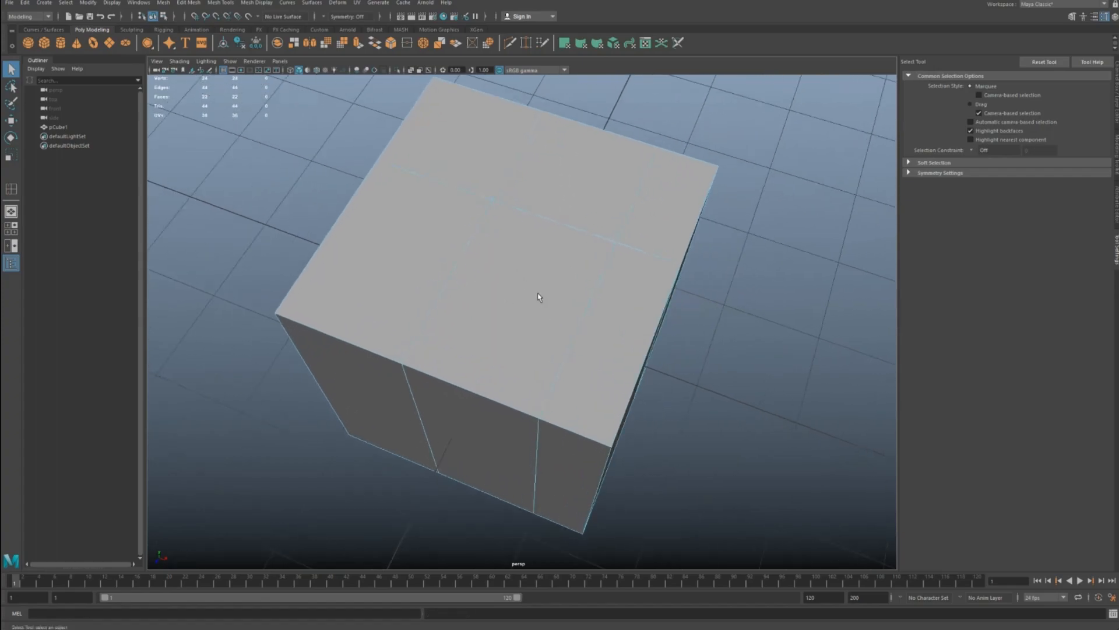
mouse_move(639, 312)
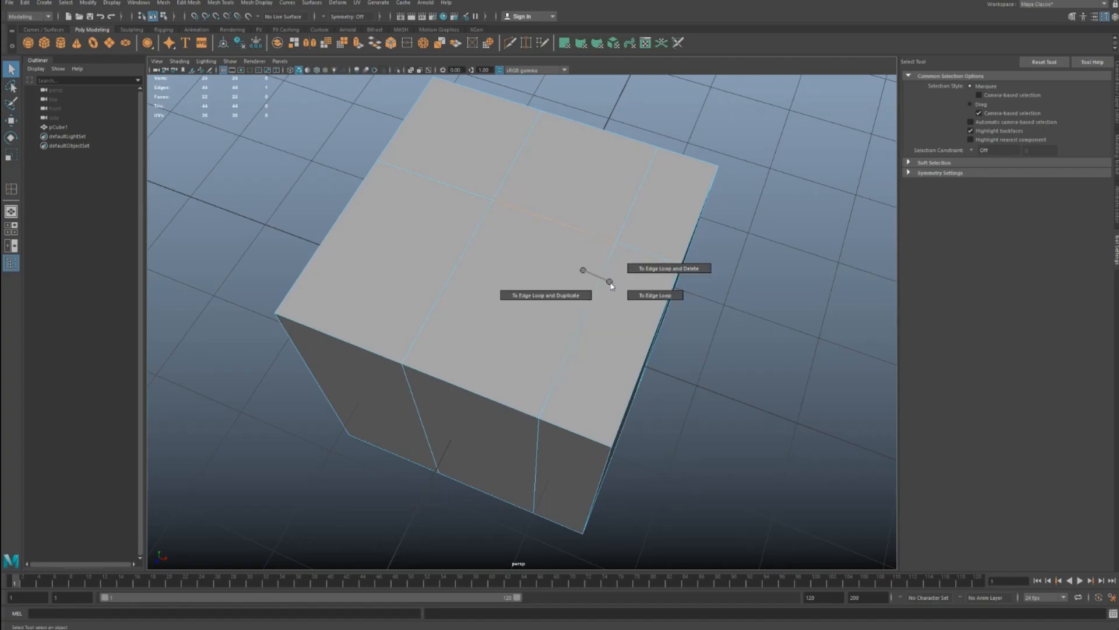
left_click(653, 295)
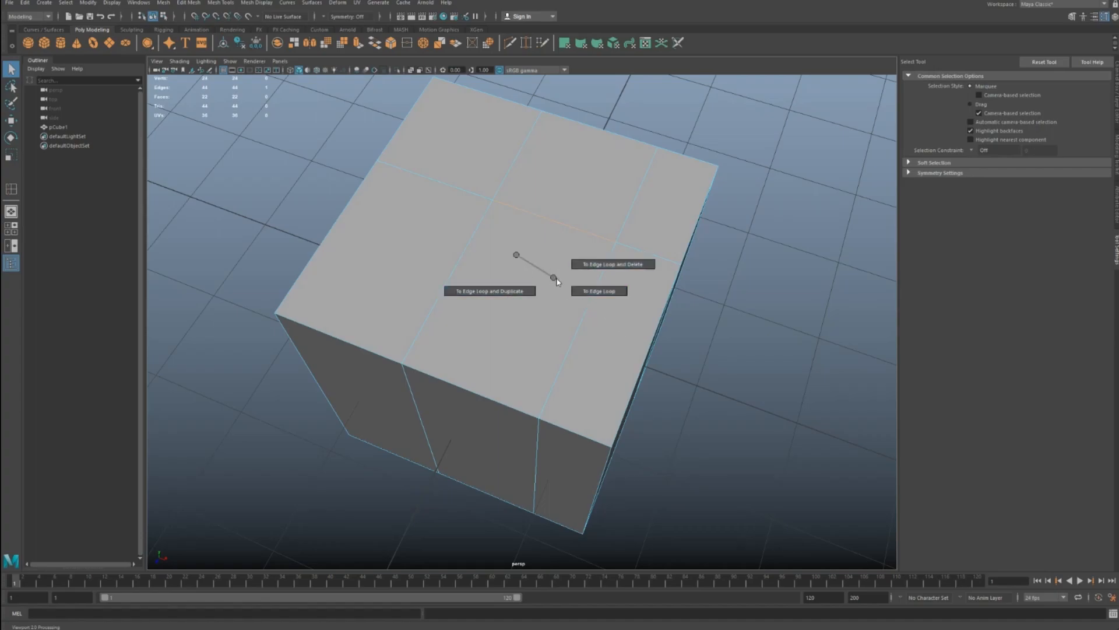
mouse_move(612, 264)
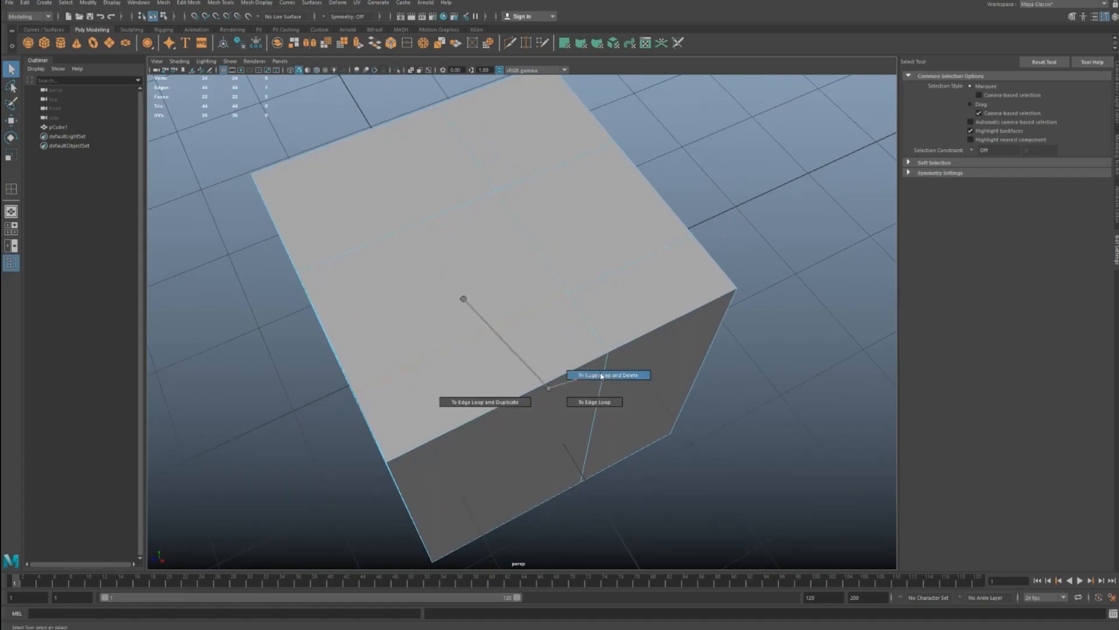
Delete one more edge loop, then select the whole pCube1 object
left_click(608, 375)
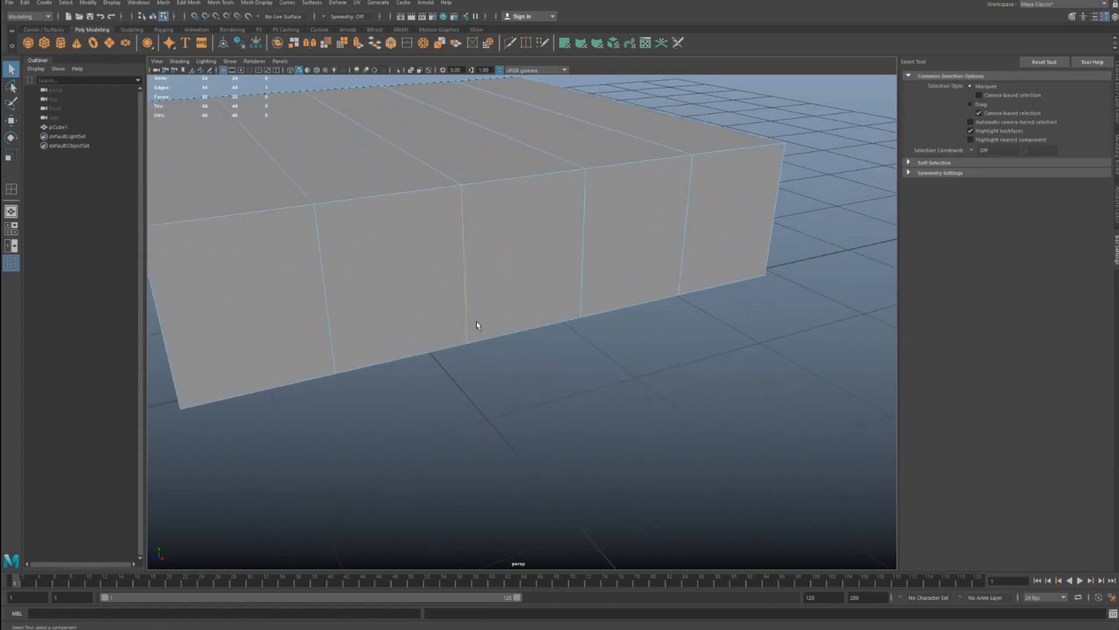
left_click(468, 314)
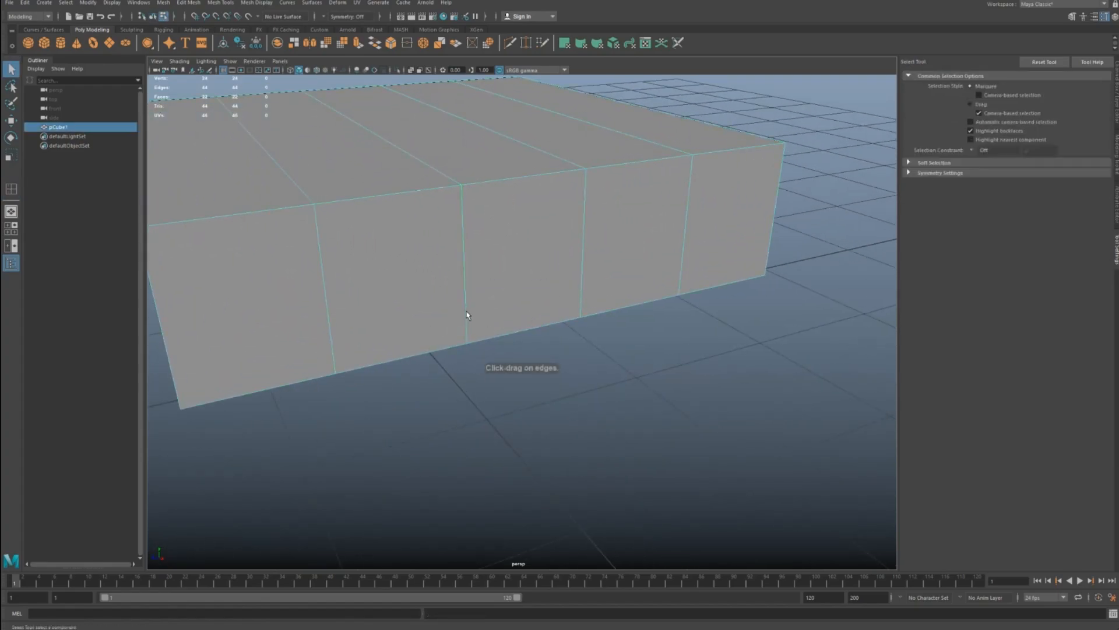